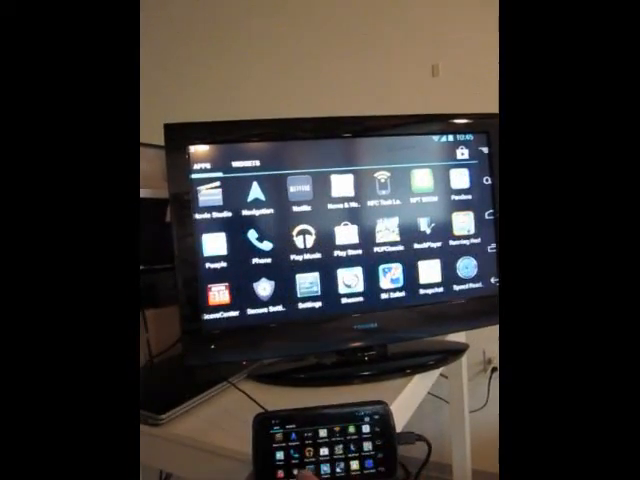
scroll(left, 3)
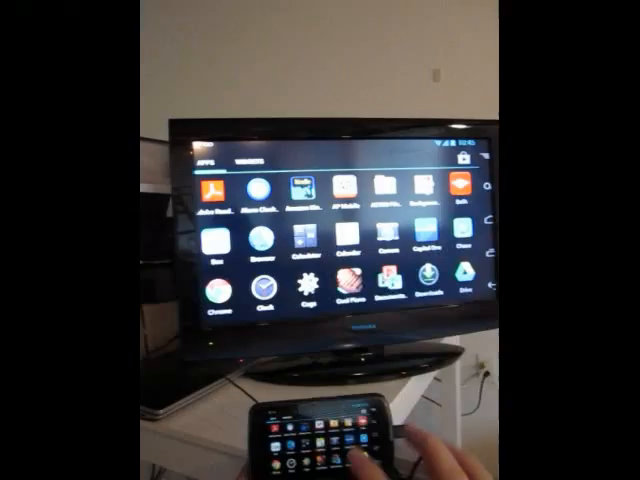
scroll(right, 3)
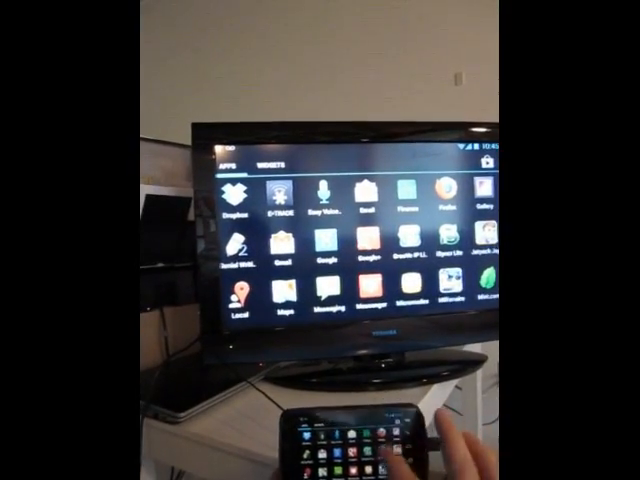